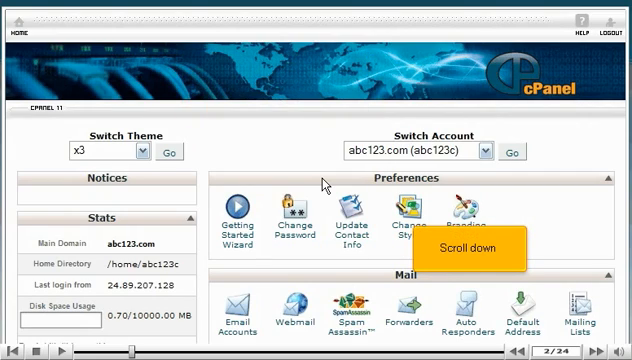
# Scroll to the Domains section and open Addon Domains.
pyautogui.scroll(-3)
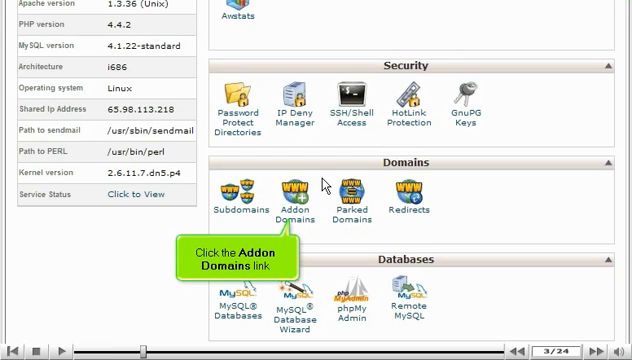
pyautogui.click(300, 197)
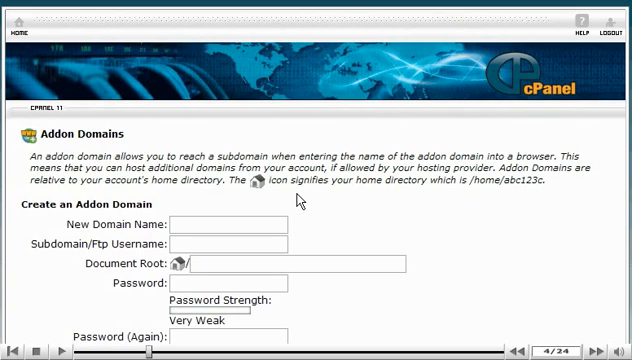
# Enter demo1234.com as the new addon domain and fill in its password.
pyautogui.scroll(-3)
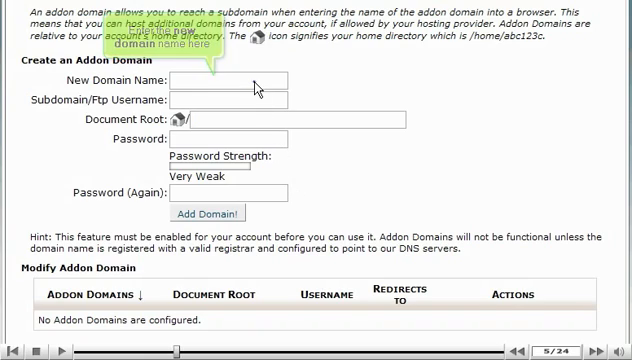
pyautogui.write('demo1234.com')
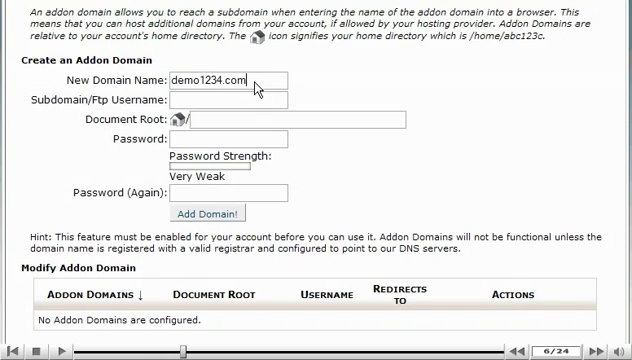
pyautogui.moveTo(255, 90)
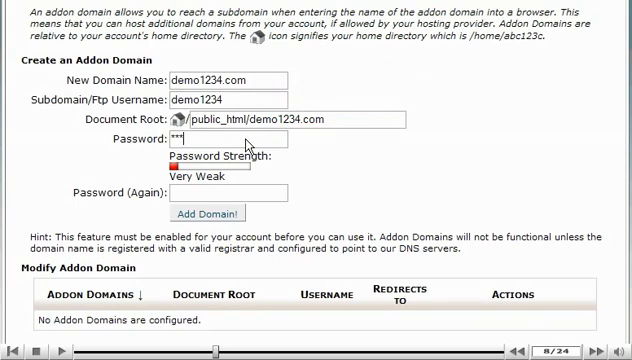
pyautogui.write('password')
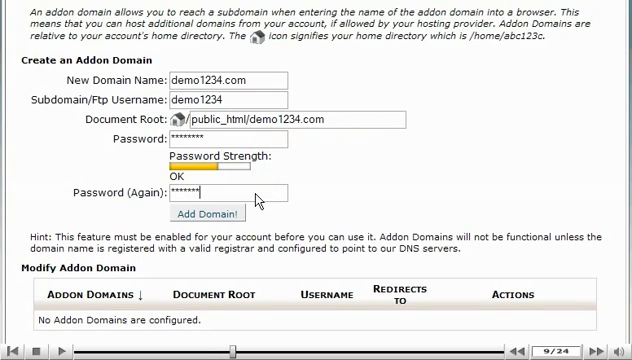
pyautogui.moveTo(270, 198)
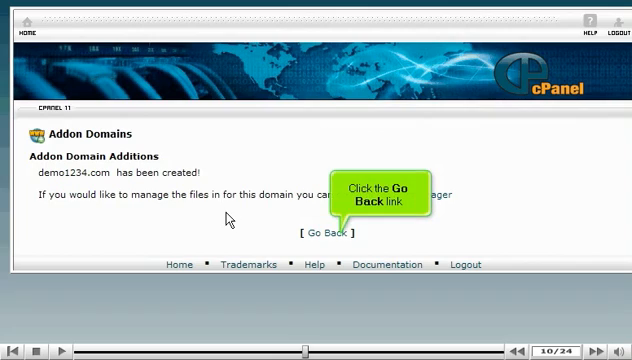
pyautogui.moveTo(258, 222)
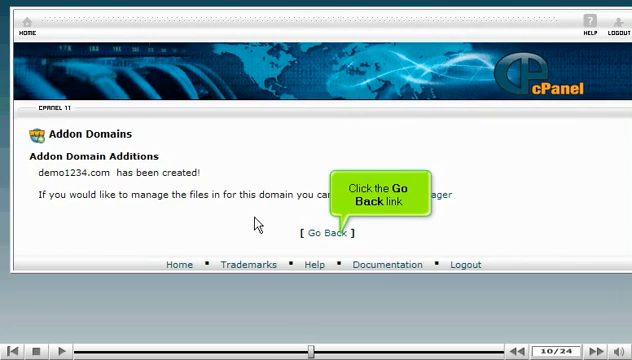
# Add the demo1234.com domain and go back to the Addon Domains page.
pyautogui.click(333, 233)
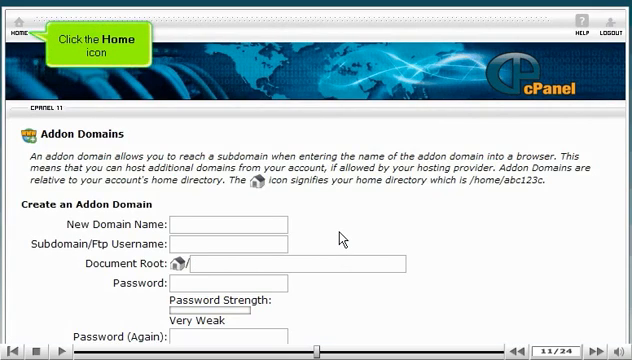
pyautogui.moveTo(125, 107)
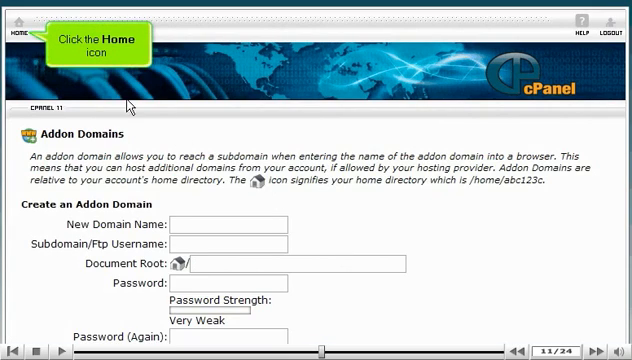
# Return to the cPanel home and open FTP Accounts from the Files section.
pyautogui.click(16, 33)
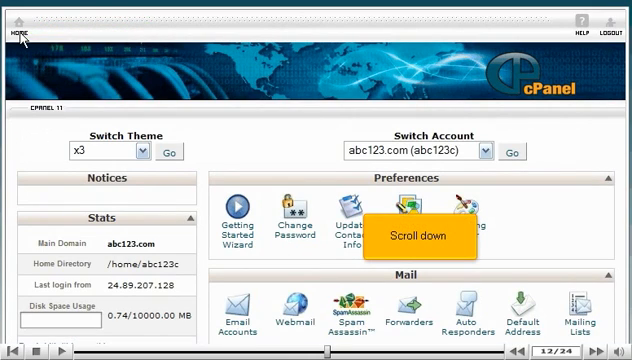
pyautogui.scroll(-3)
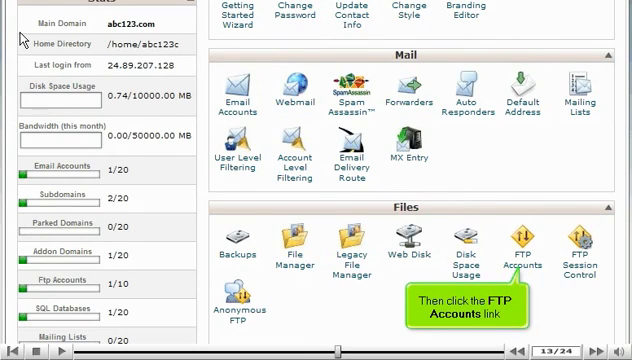
pyautogui.moveTo(388, 188)
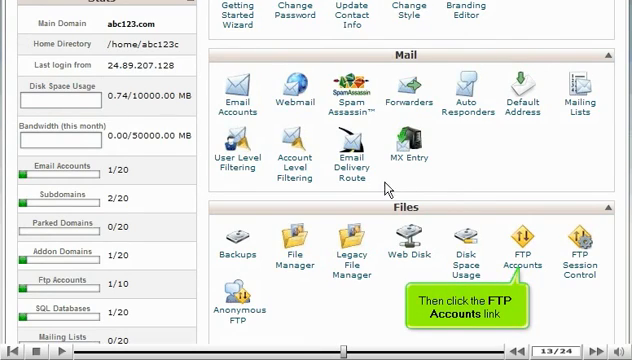
pyautogui.click(521, 248)
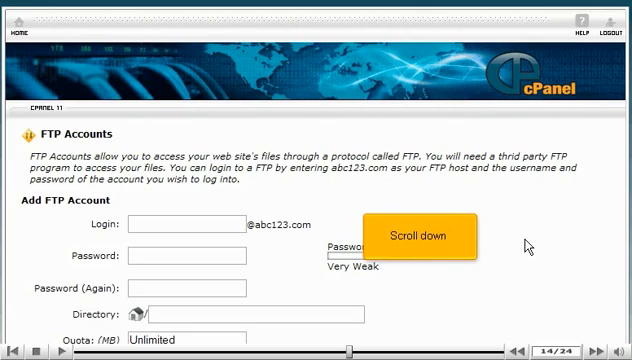
# Scroll the FTP Accounts page to view the auto-created demo1234 account.
pyautogui.scroll(-3)
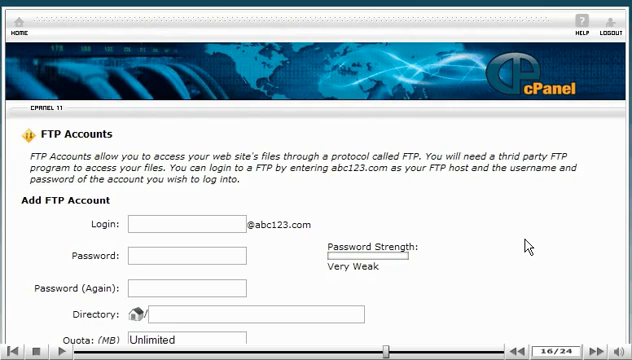
pyautogui.moveTo(35, 33)
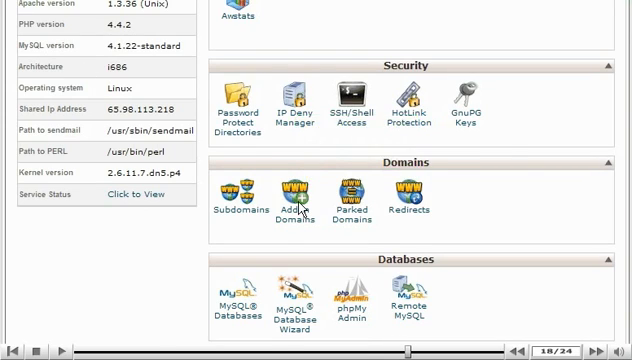
# Remove the demo1234.com addon domain from Addon Domains and confirm the deletion.
pyautogui.click(300, 195)
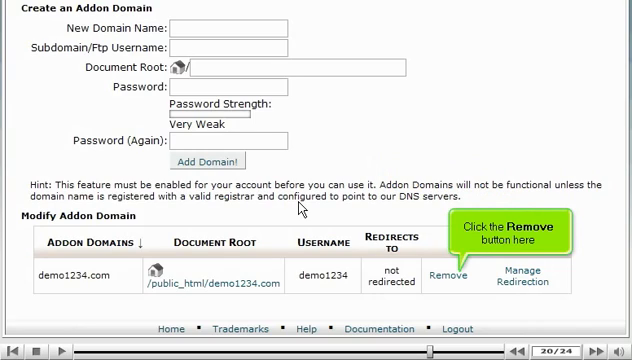
pyautogui.click(449, 276)
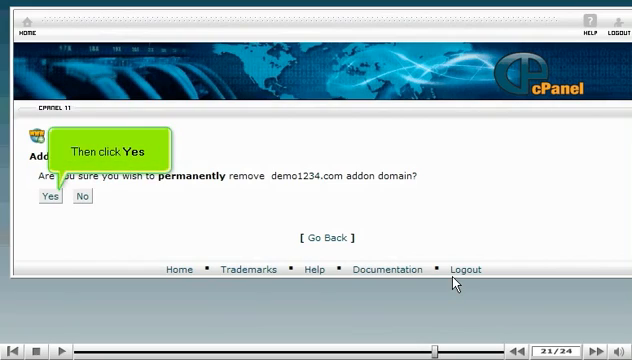
pyautogui.moveTo(308, 251)
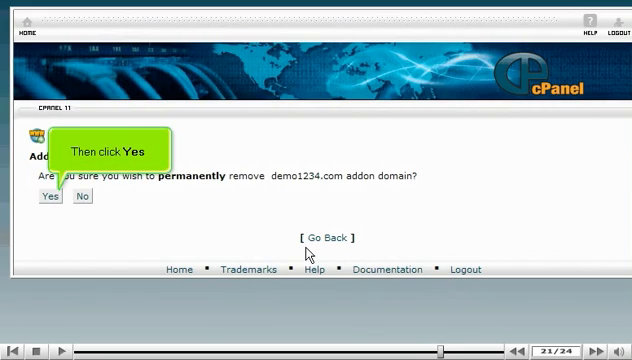
pyautogui.click(49, 196)
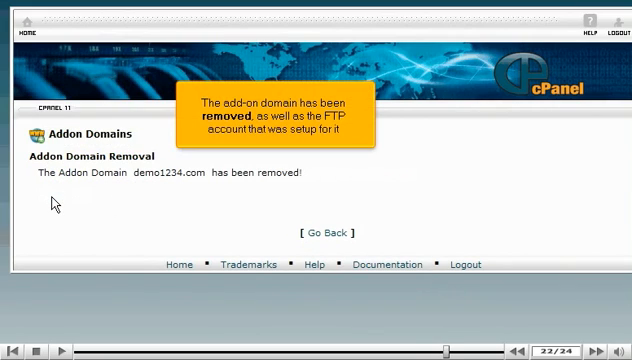